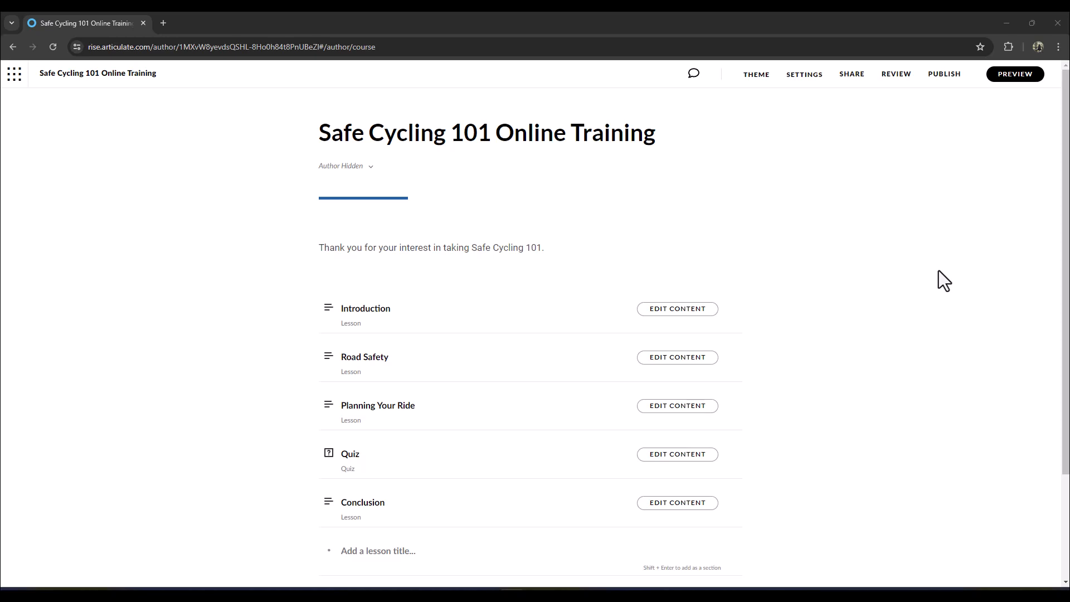
mouse_move(926, 239)
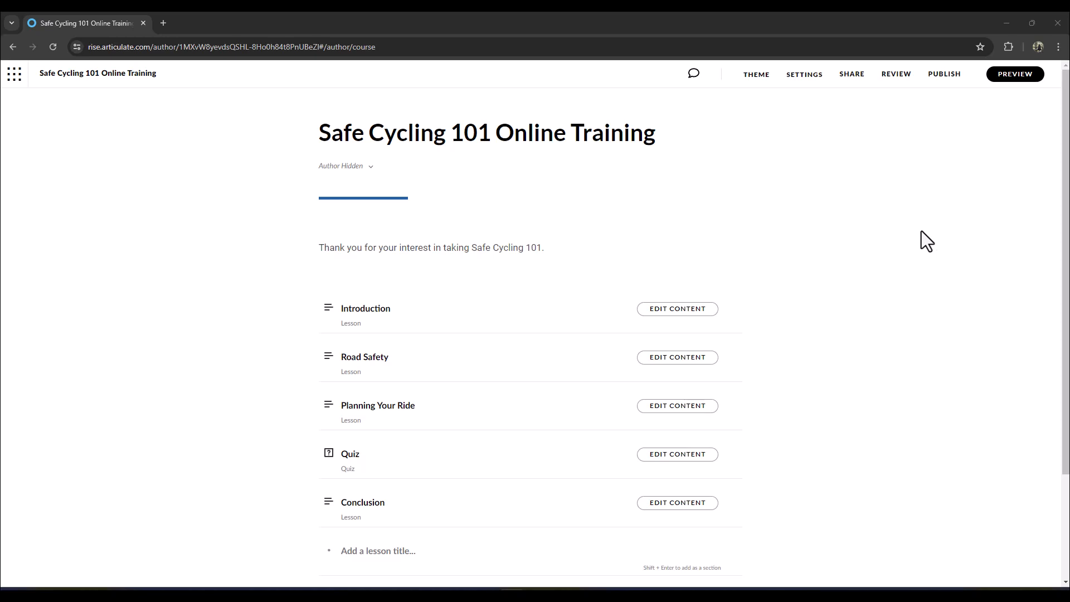
mouse_move(760, 173)
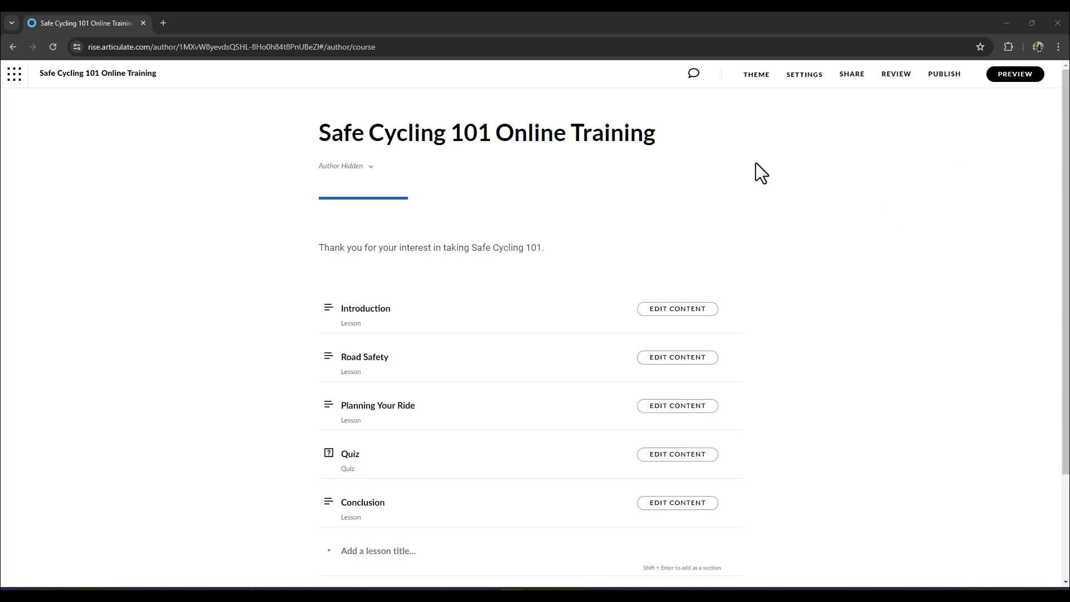
mouse_move(780, 130)
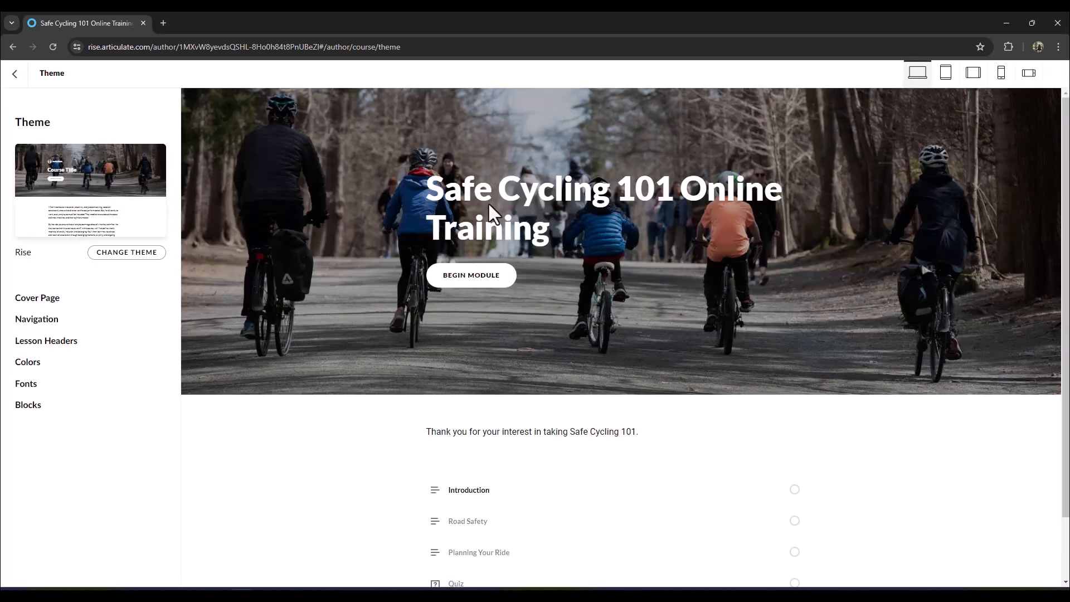
mouse_move(45, 341)
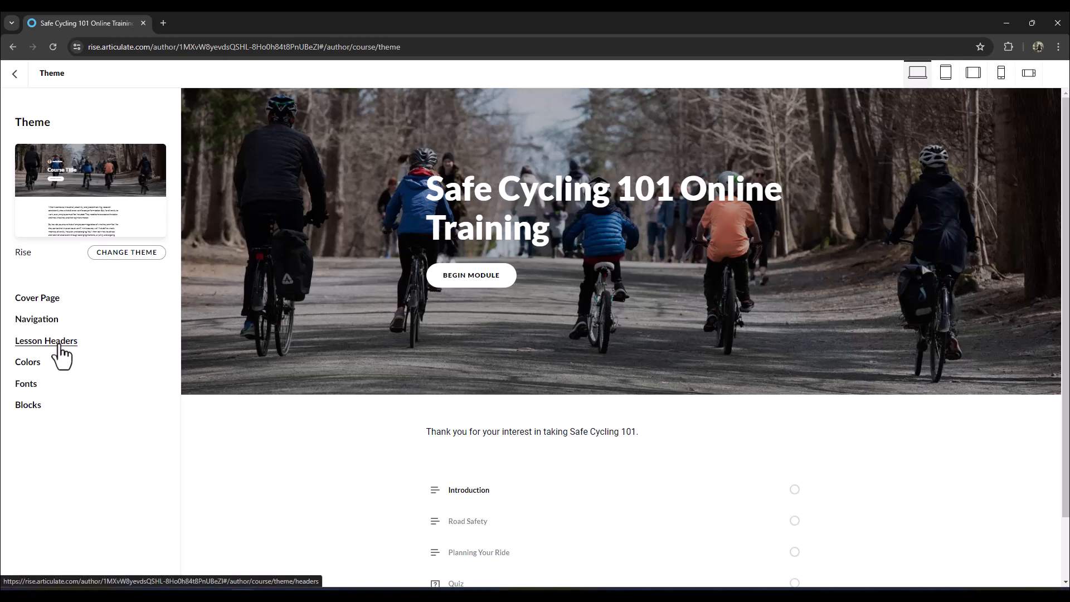
Turn off Lesson Count Labels under Lesson Headers, removing the 'Part 1 of 5' label.
click(46, 341)
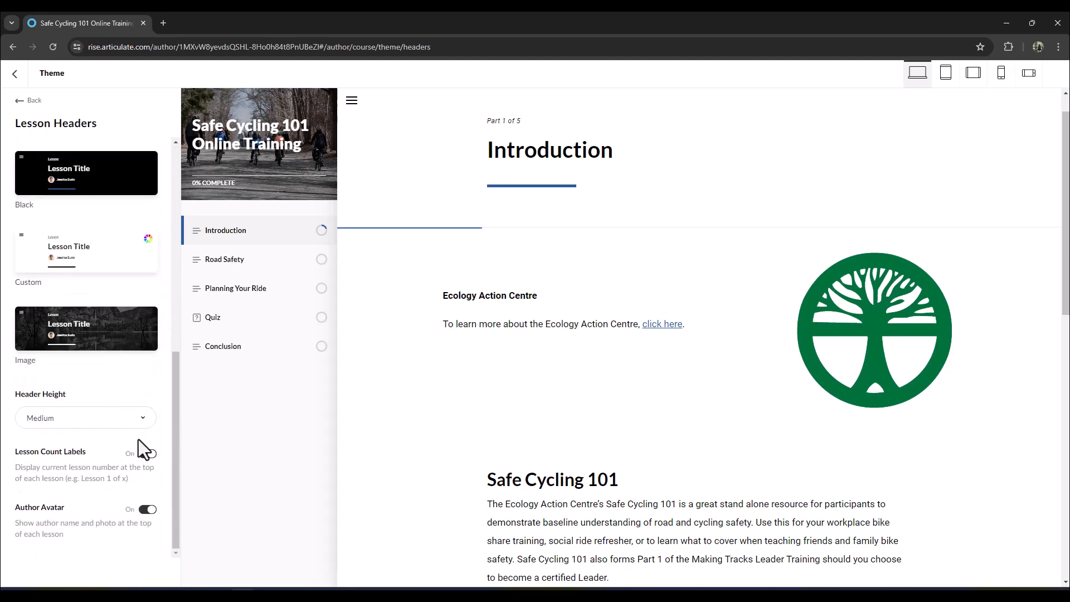
click(147, 454)
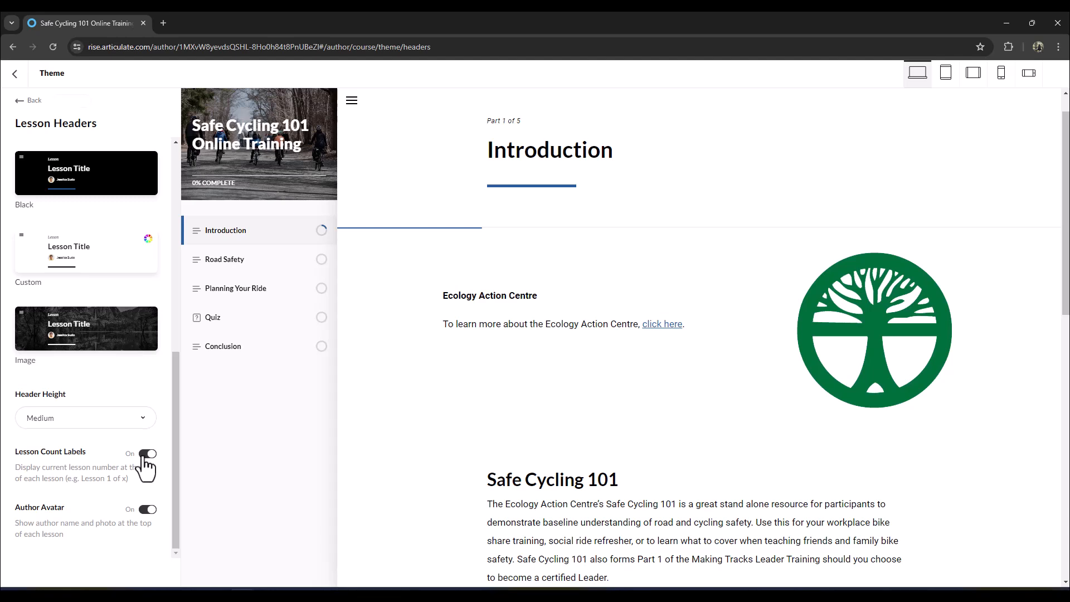
click(145, 454)
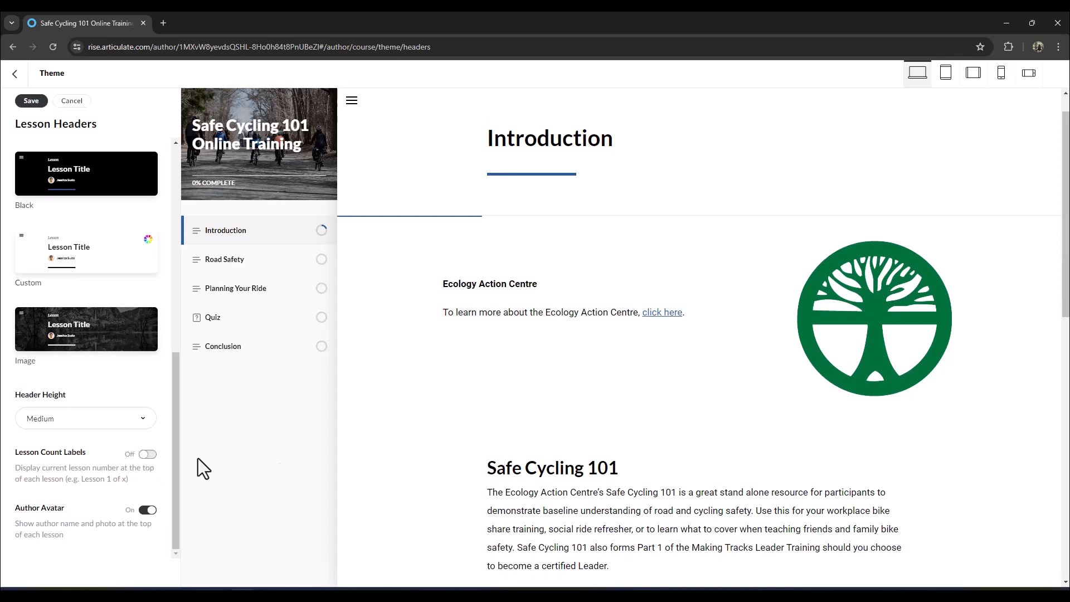